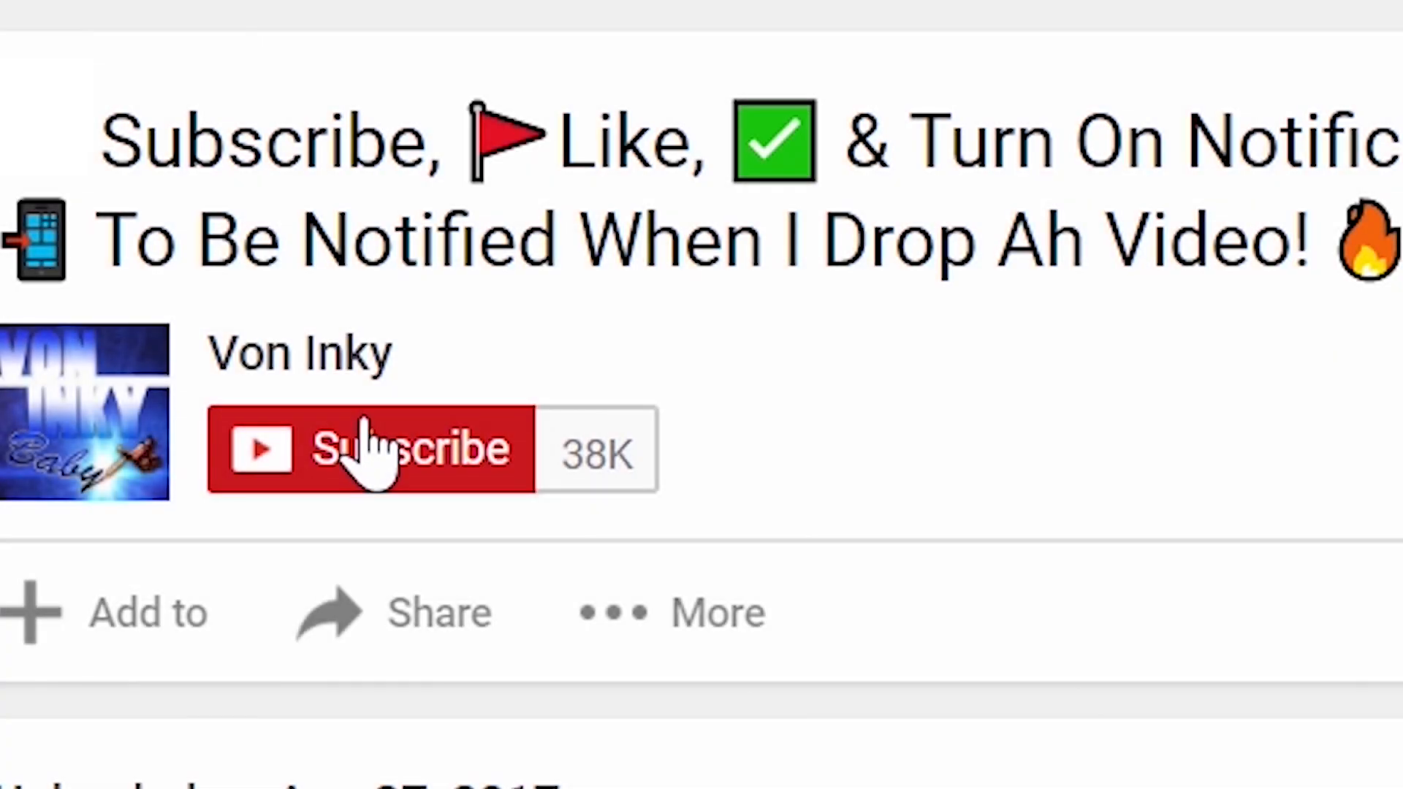
# Step: Subscribe with notifications on and post the comment 'I LOVE YOUR VIDEO'
pyautogui.click(370, 450)
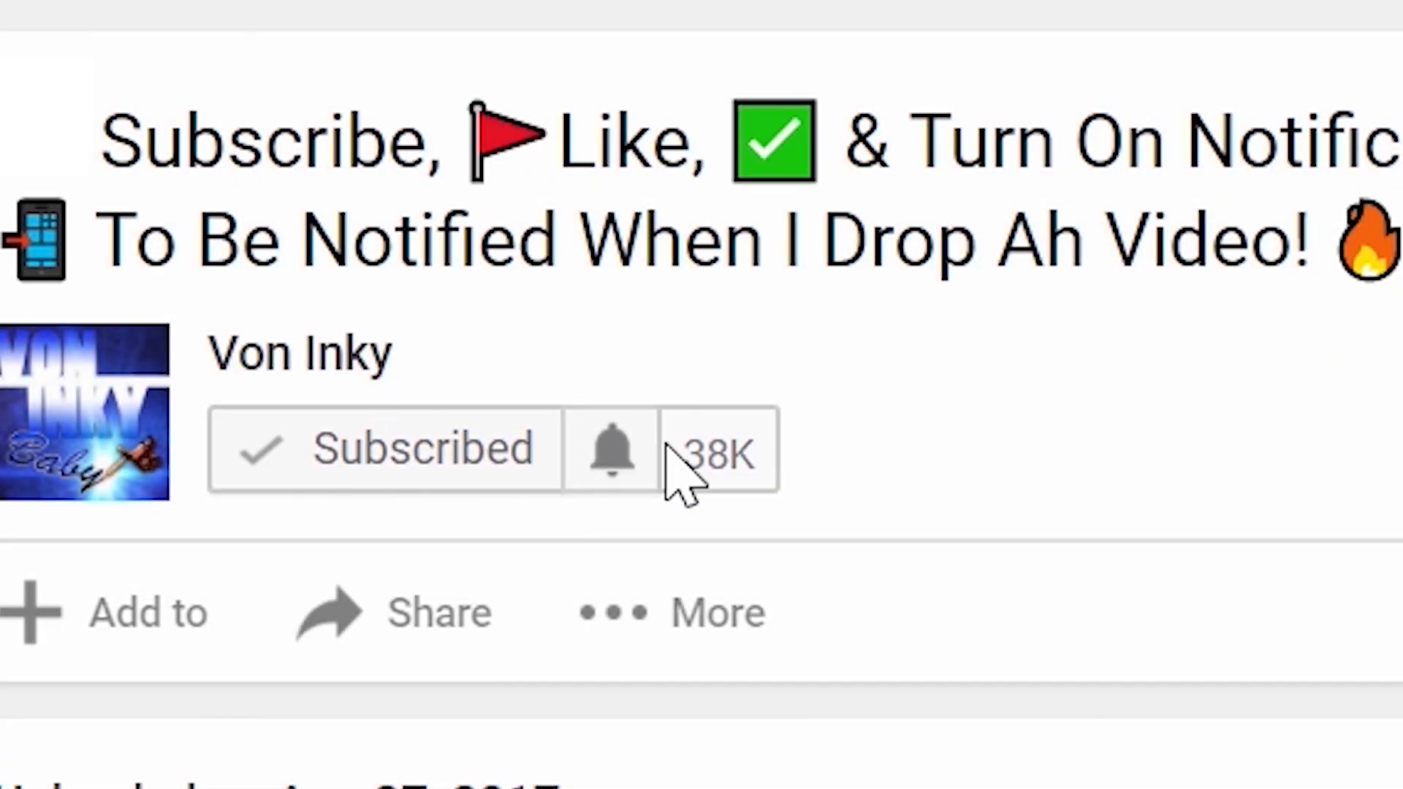
pyautogui.click(611, 449)
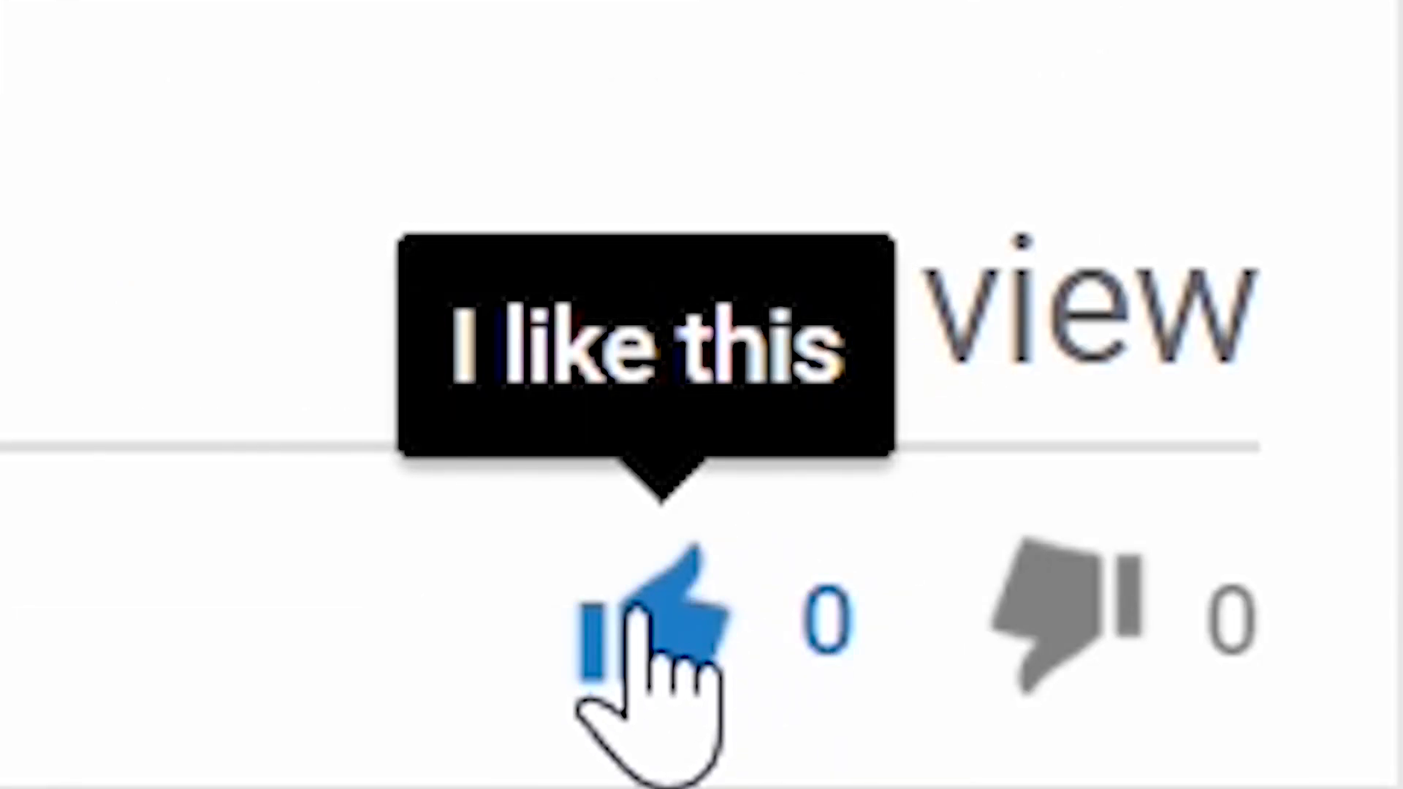
pyautogui.write('I LOVE YOUR VIDEO')
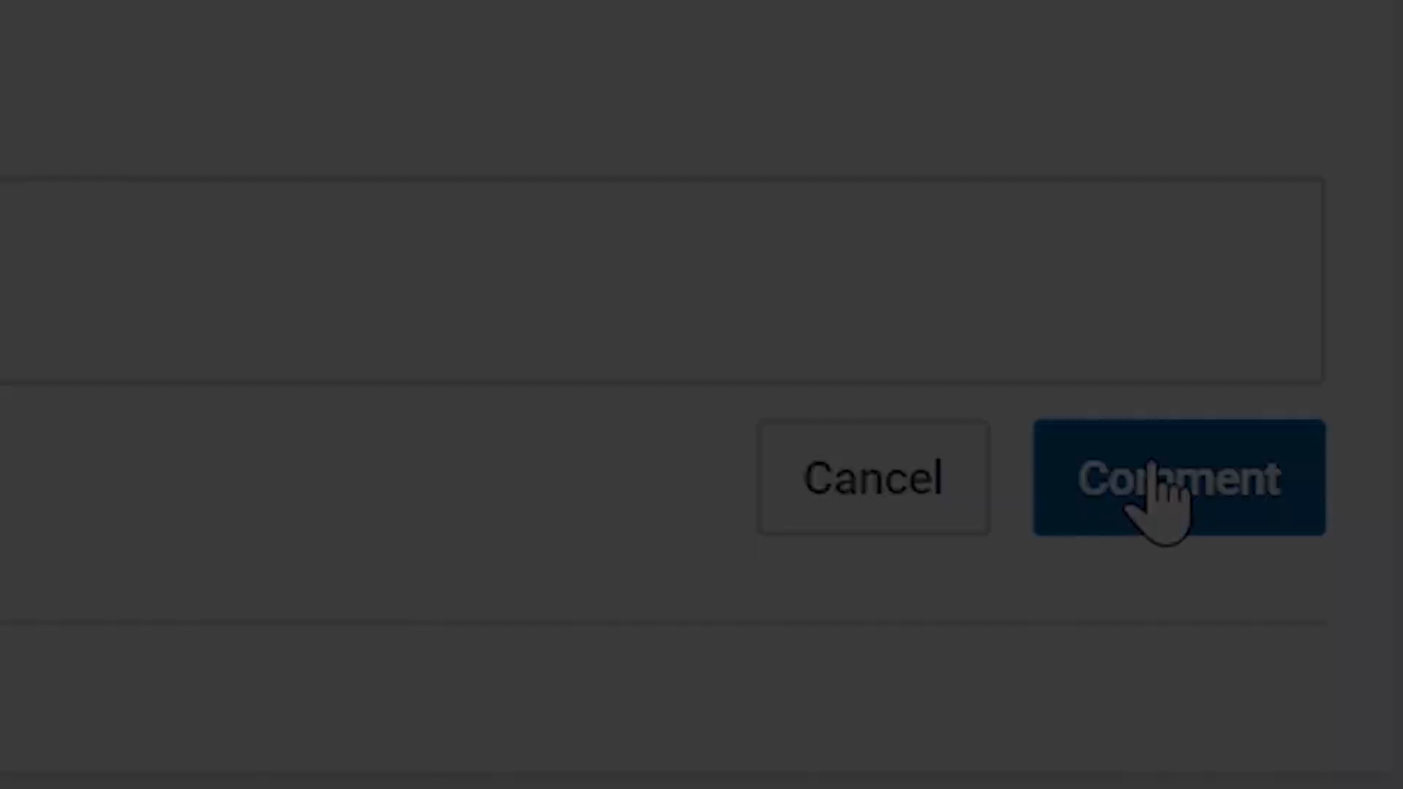
pyautogui.click(1178, 476)
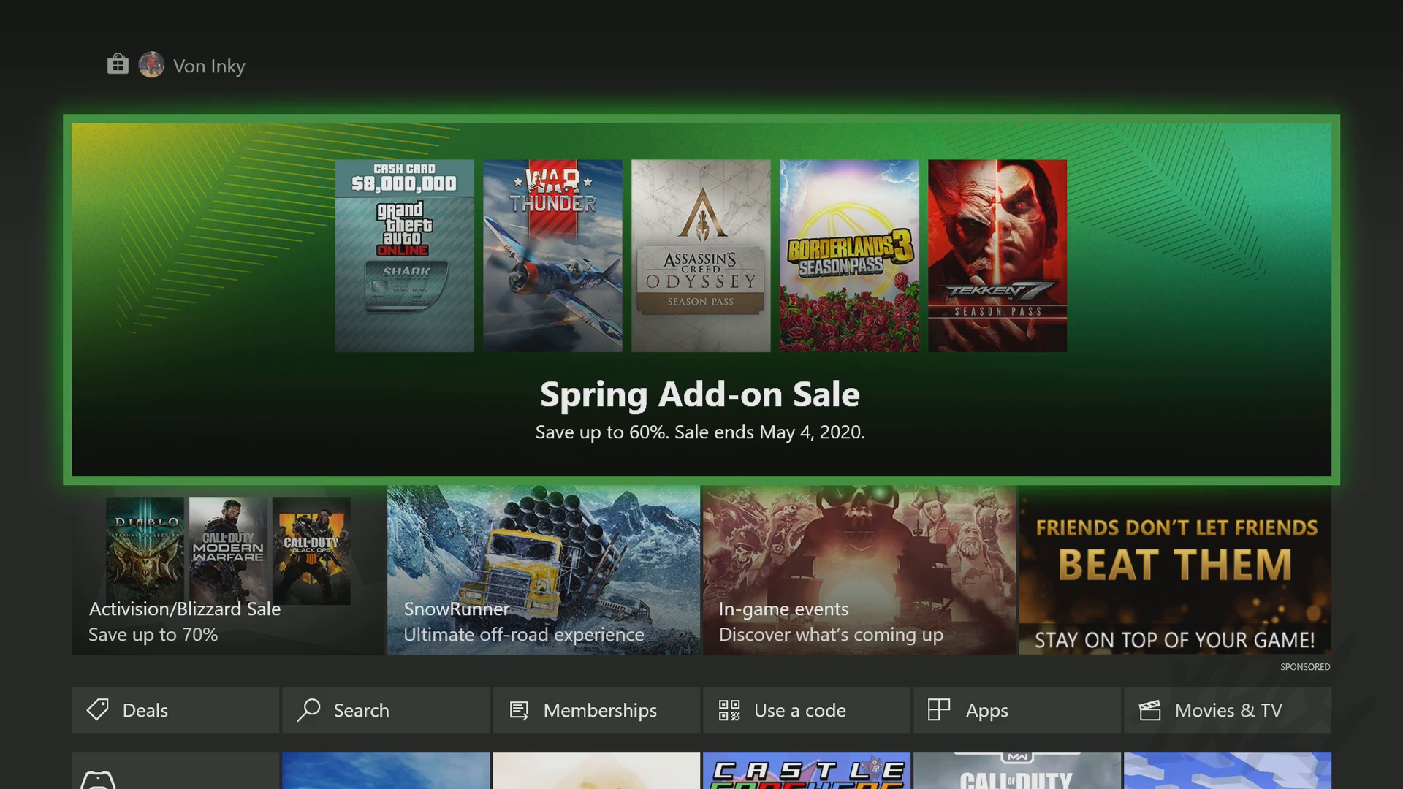
# Step: Search the store for 'my' (MyTEAM bundle), returning no results
pyautogui.scroll(-3)
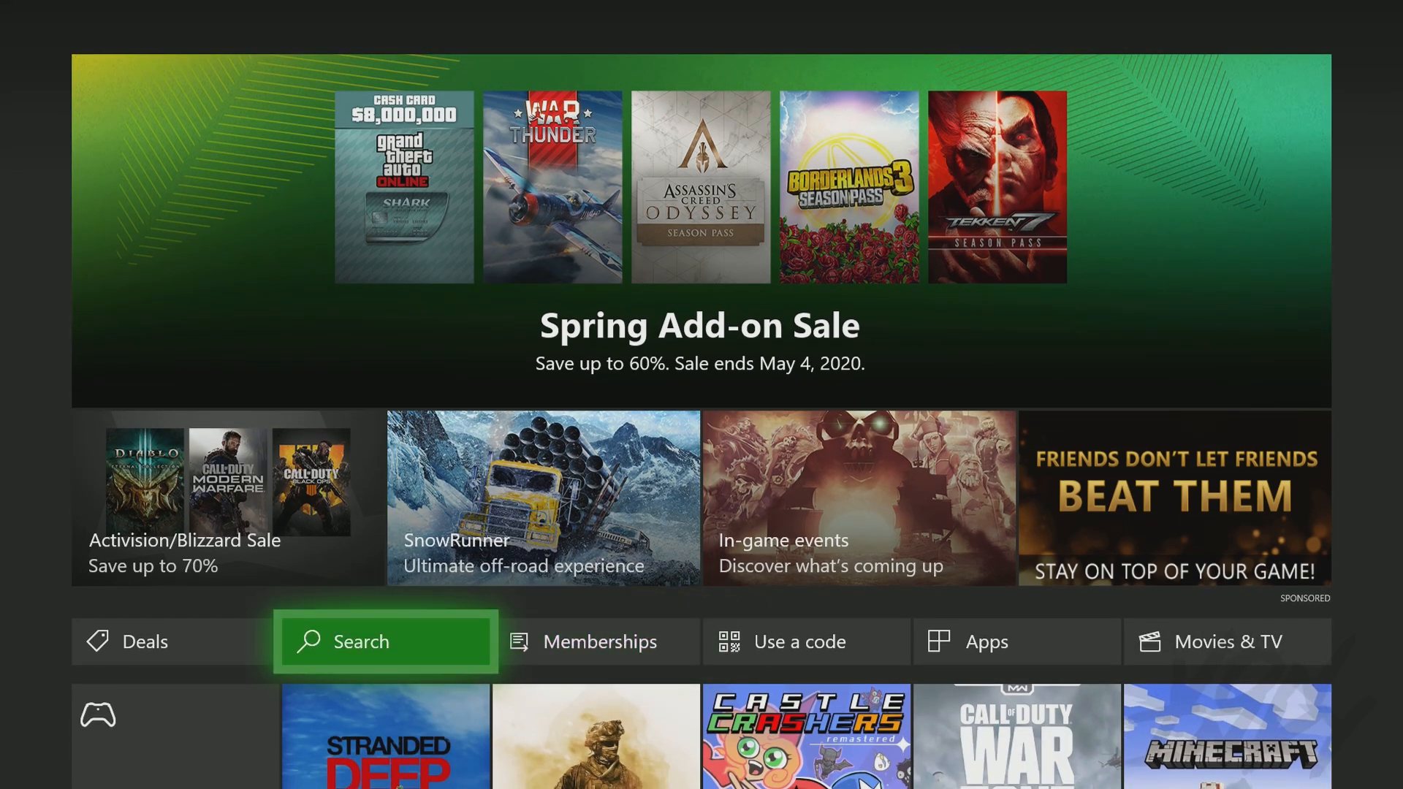
pyautogui.click(385, 642)
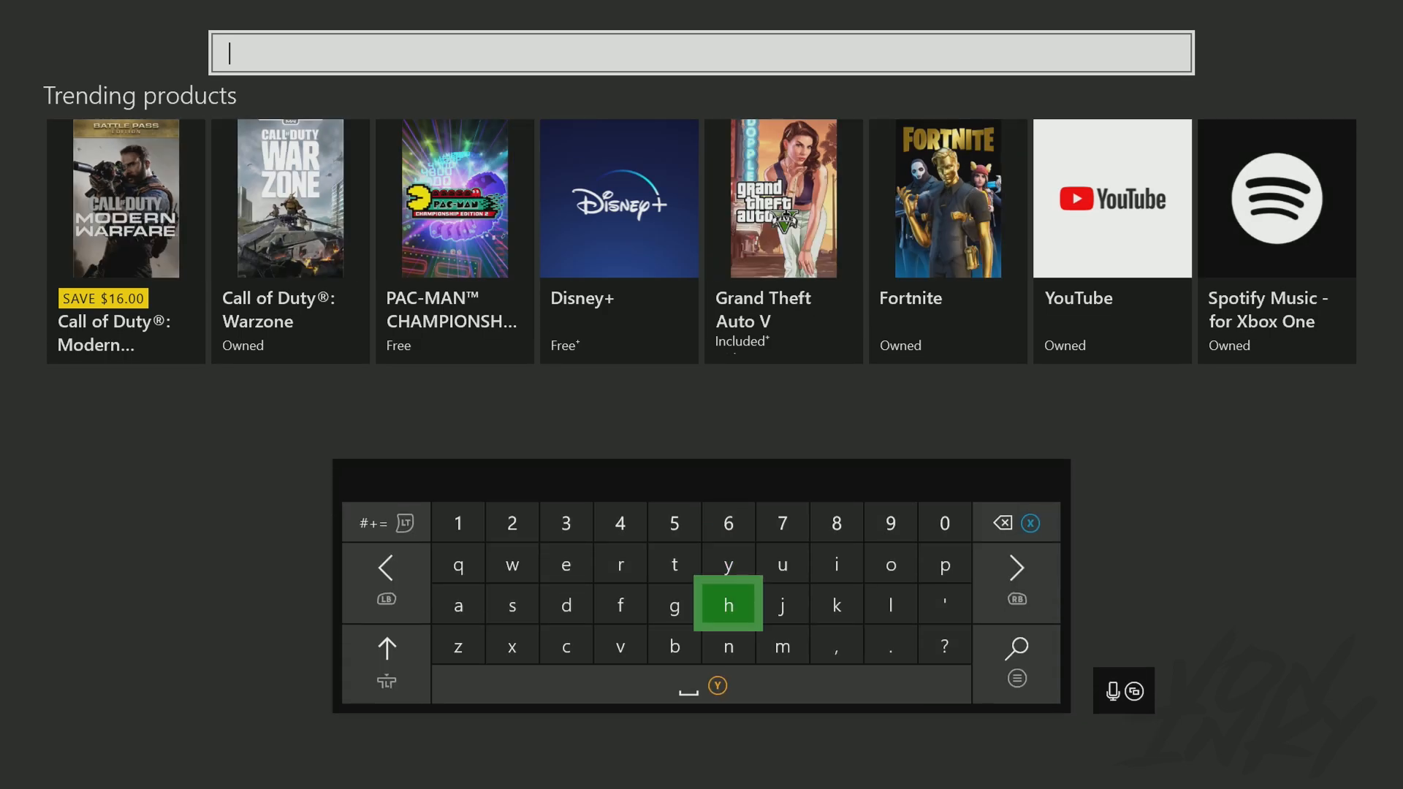
pyautogui.write('my')
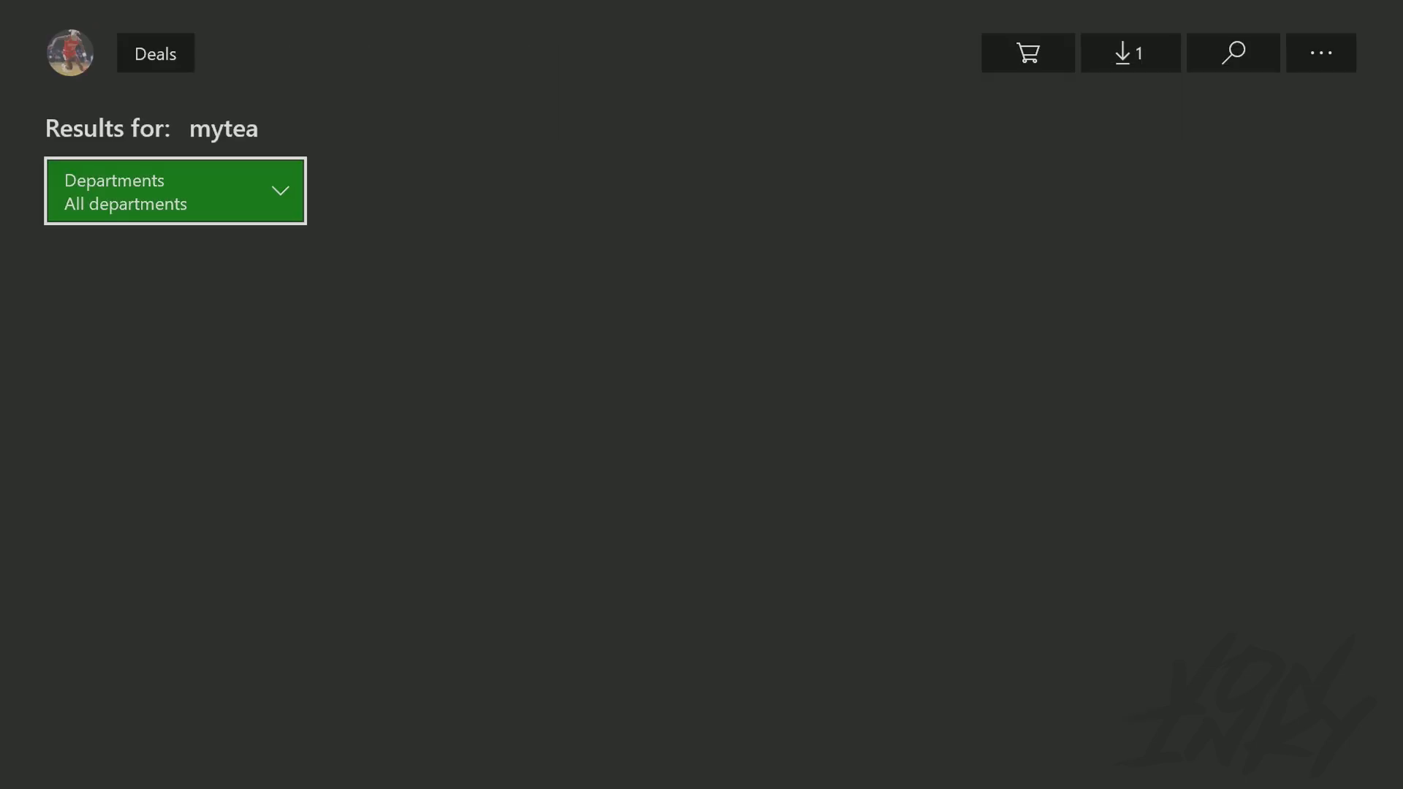
# Step: Reach the Game Pass hub and its 'Claim your Perks now' page with the NBA 2K20 bundles
pyautogui.click(155, 52)
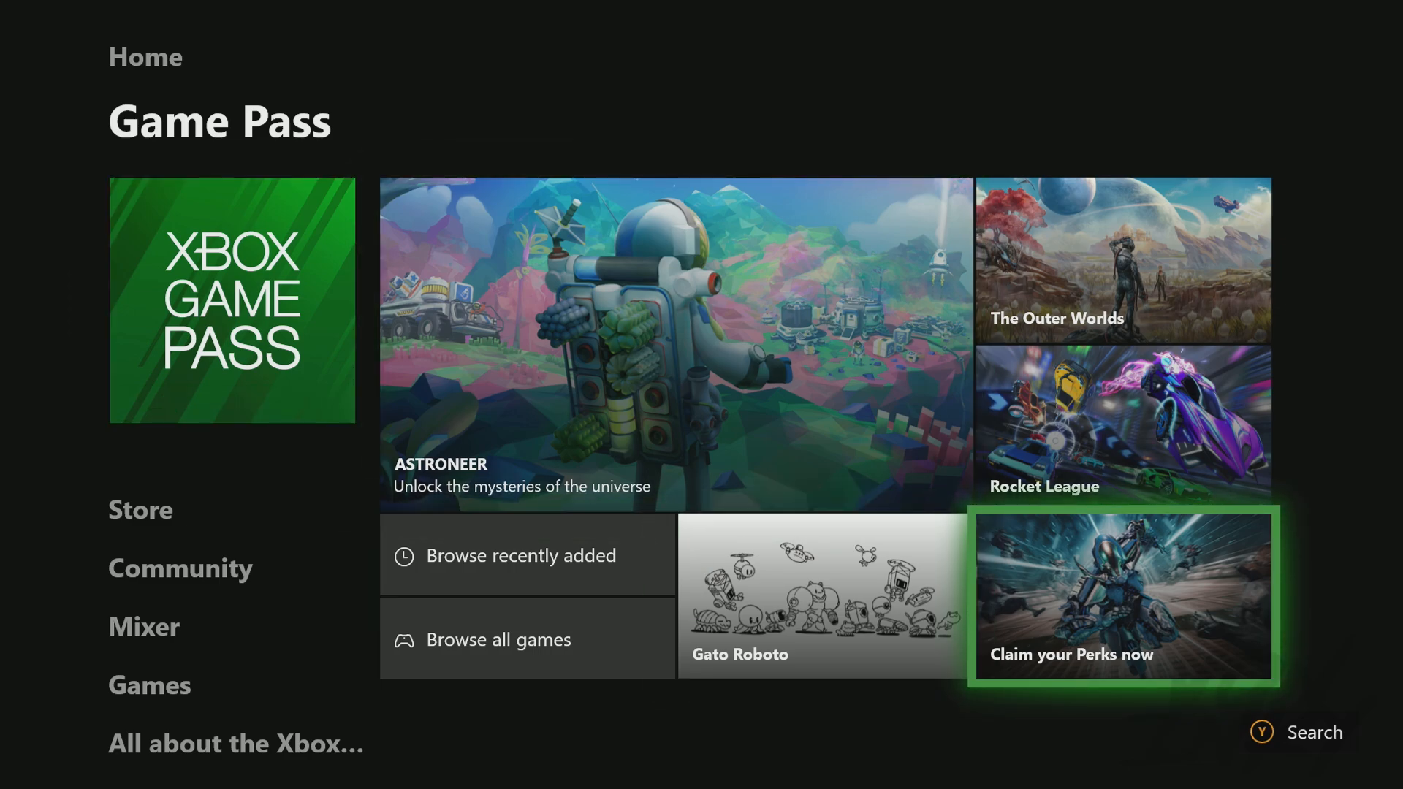
pyautogui.click(1122, 595)
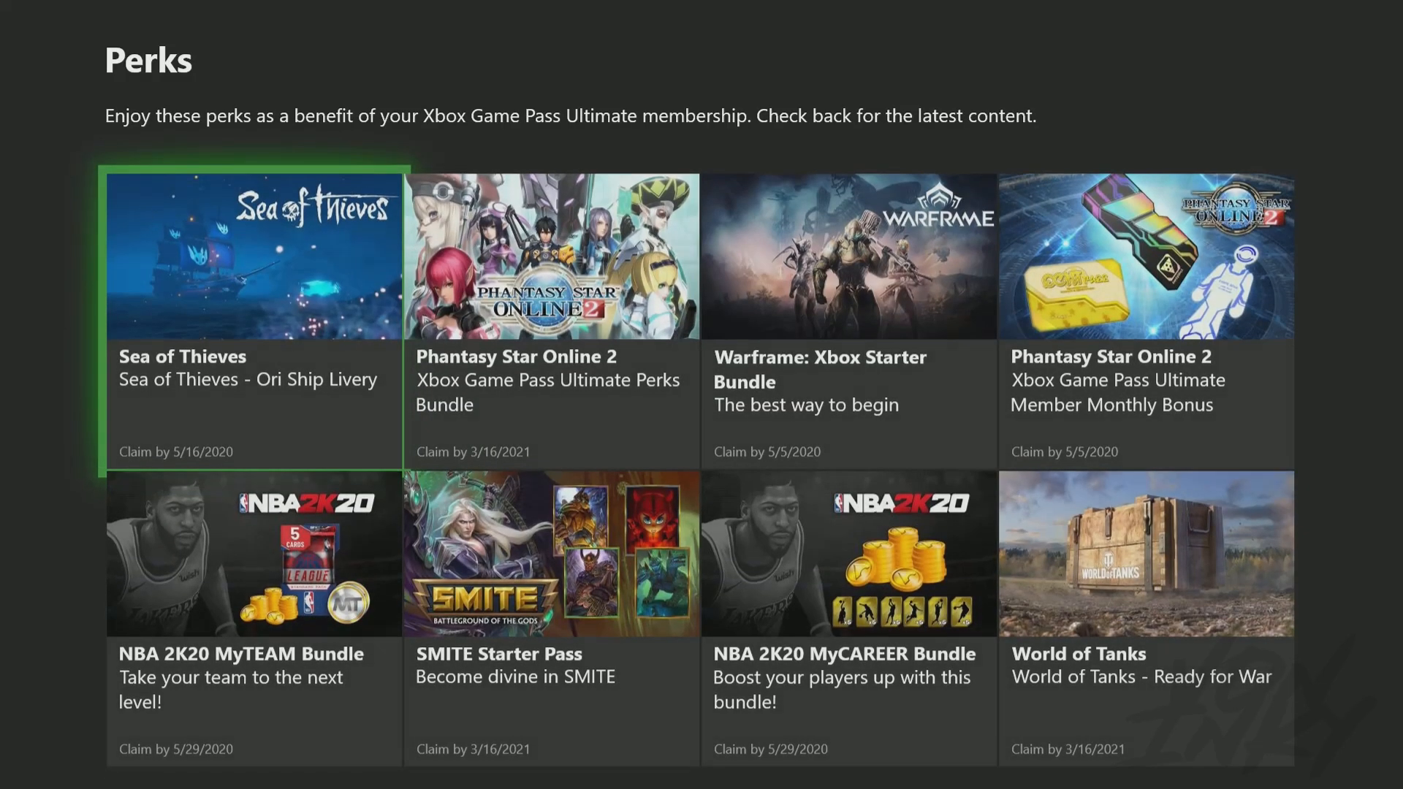